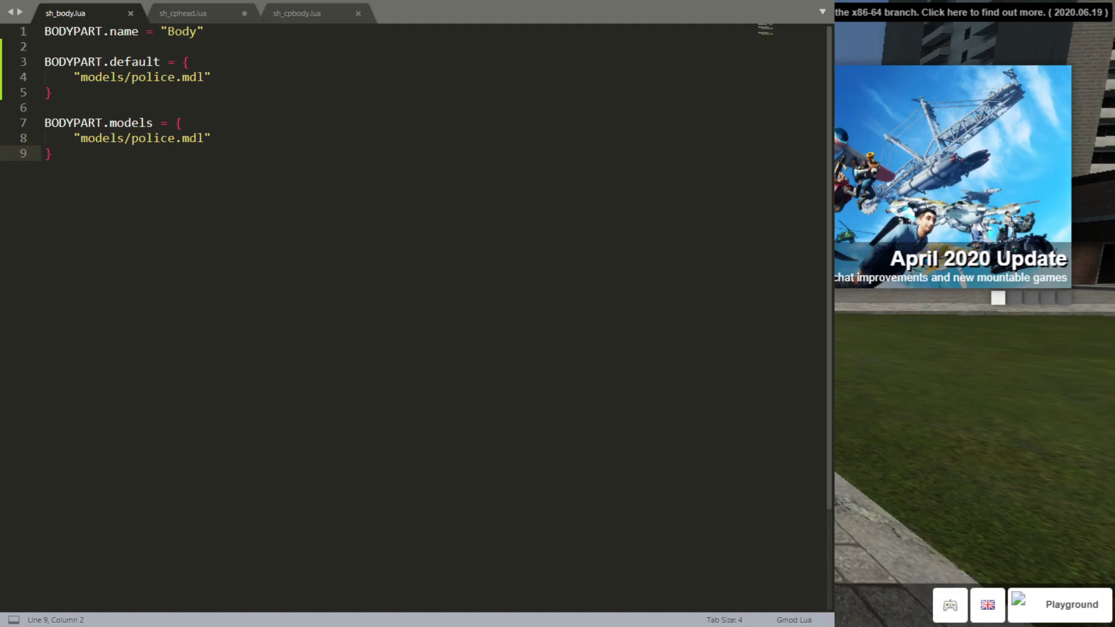
Step: Write the Combine Helmet ITEM fields: police model, Head category, bodygroup, skin 3 and head exclusion
{"action": "left_click", "coordinate": [182, 13]}
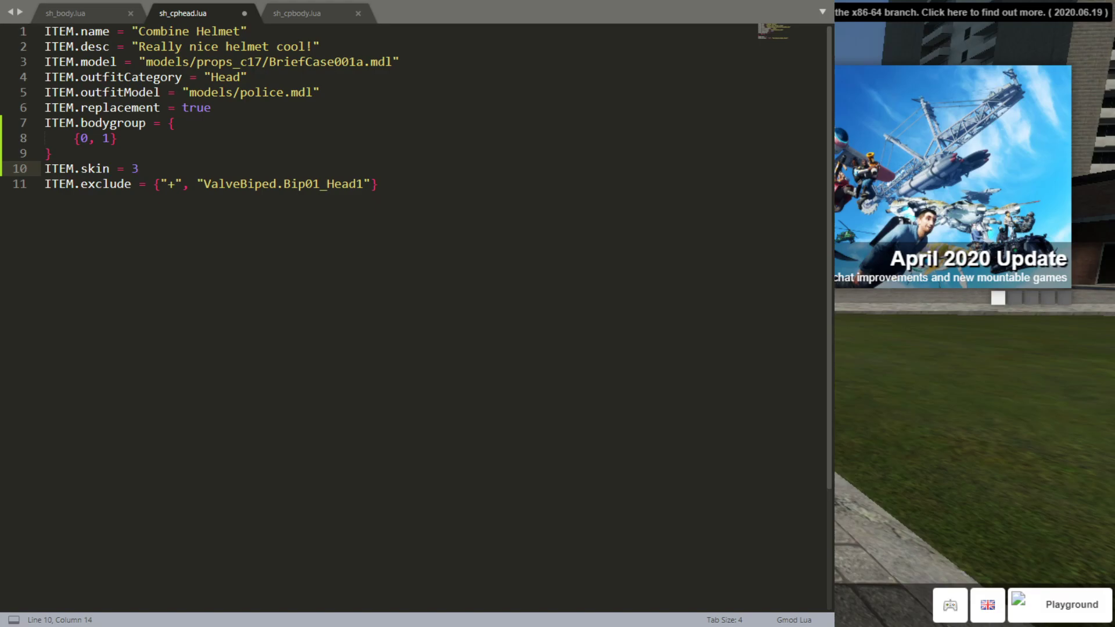
Step: Equip the Combine Helmet and the second clothing item from the inventory
{"action": "left_click", "coordinate": [295, 13]}
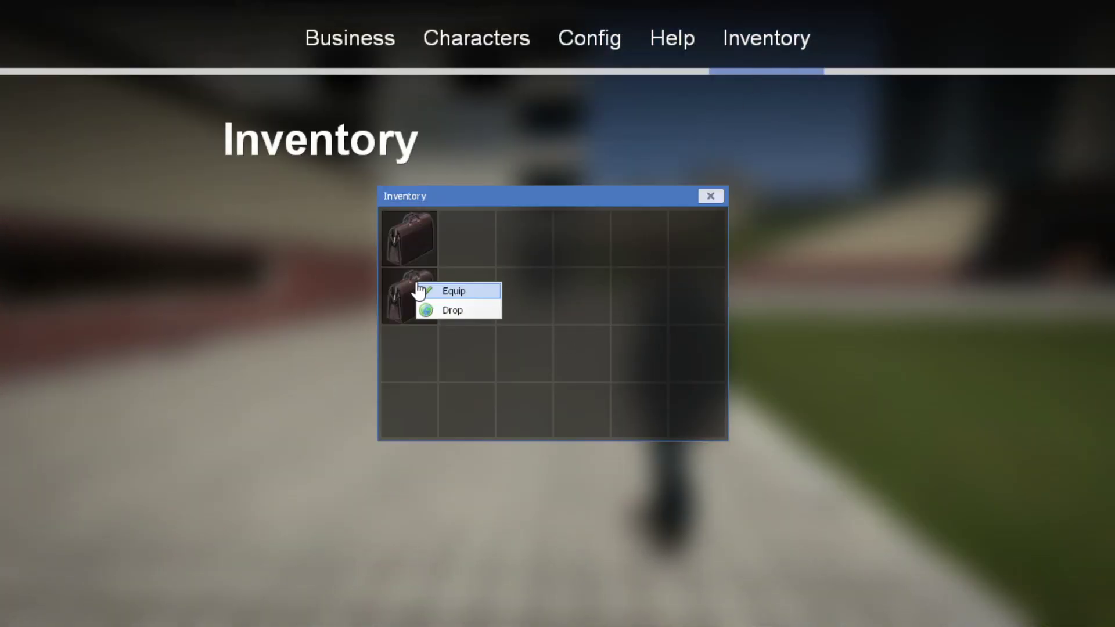
{"action": "left_click", "coordinate": [454, 290]}
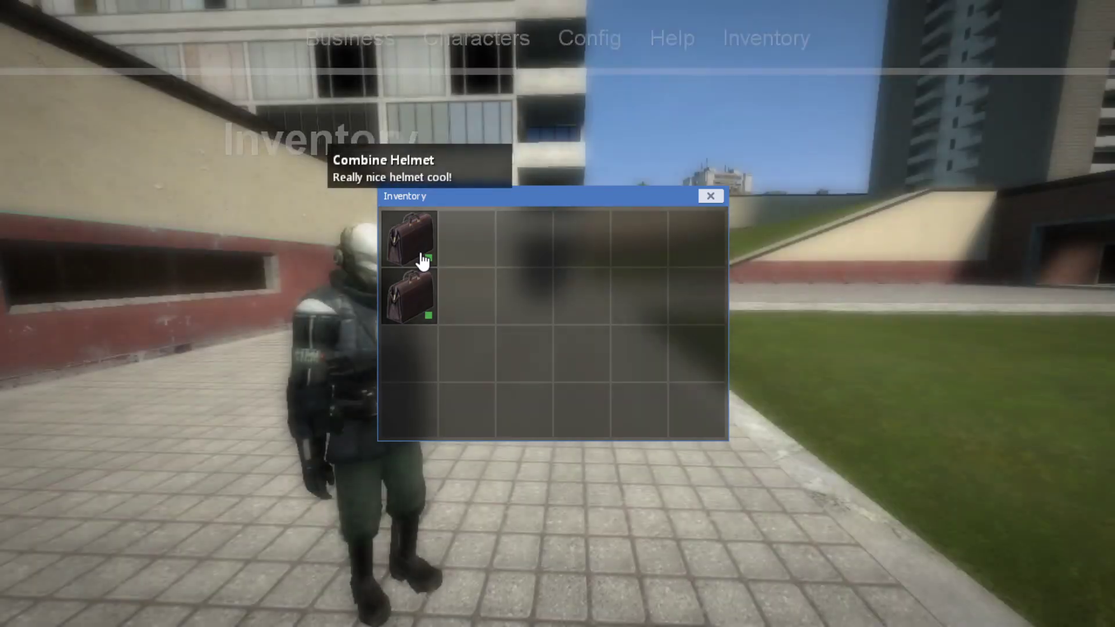
{"action": "left_click", "coordinate": [710, 195]}
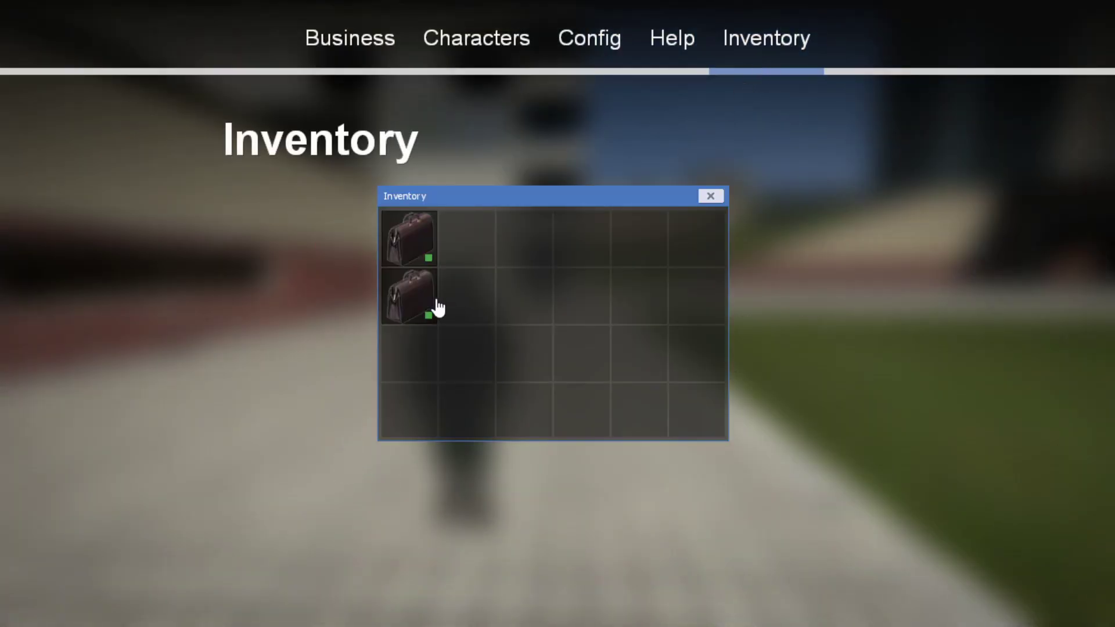
{"action": "left_click", "coordinate": [709, 195]}
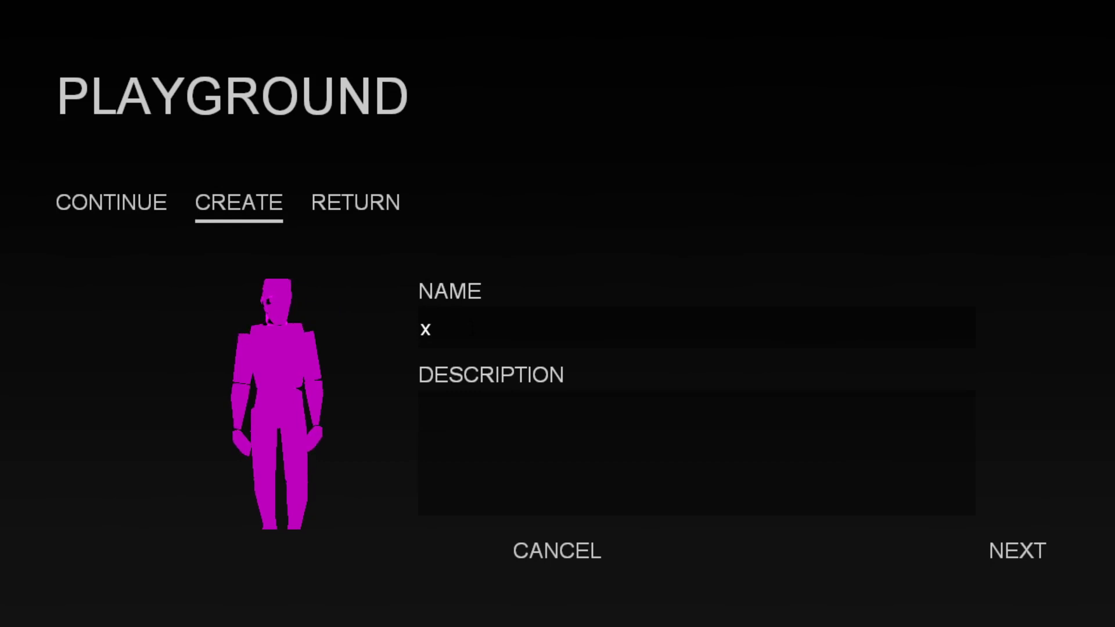
Step: Name the character 'dont worry about it' and advance past the attributes step
{"action": "double_click", "coordinate": [425, 329]}
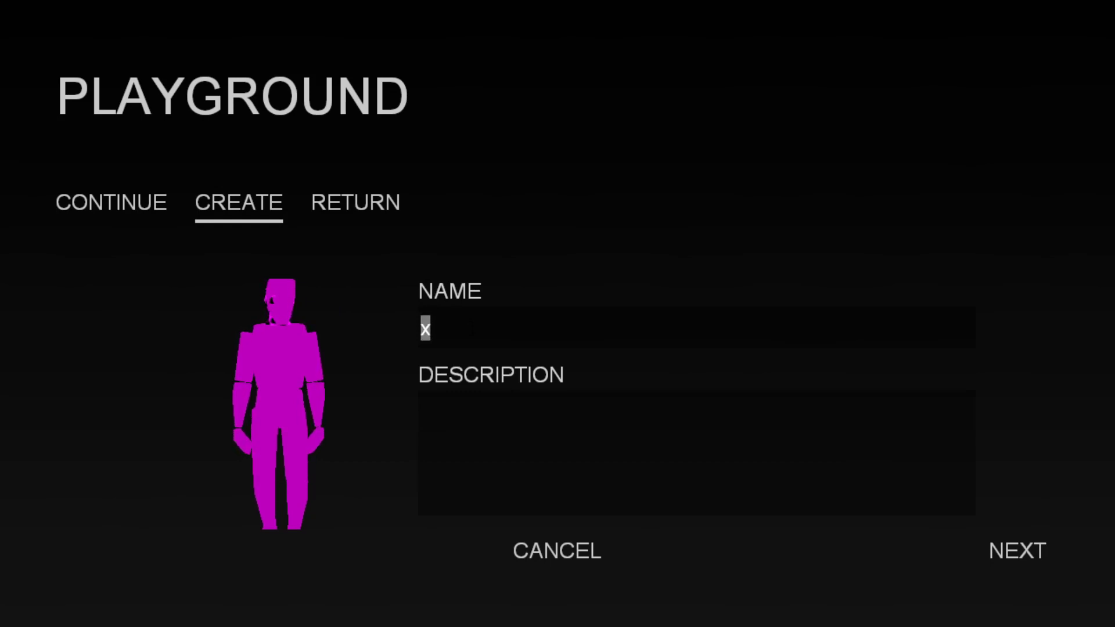
{"action": "type", "text": "dont worry about it"}
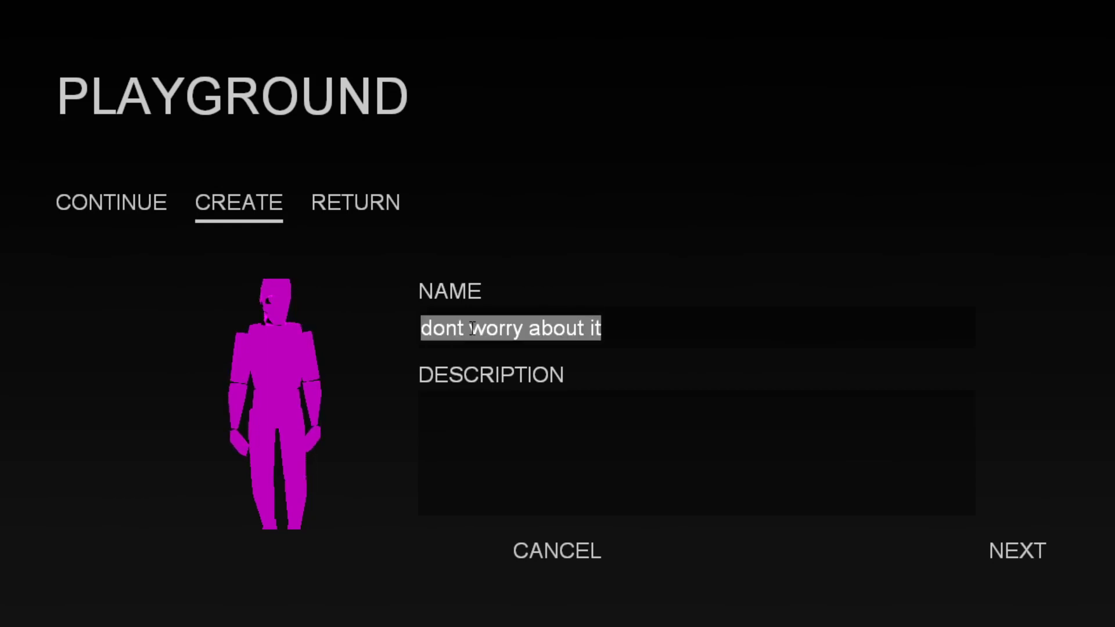
{"action": "left_click", "coordinate": [1016, 550]}
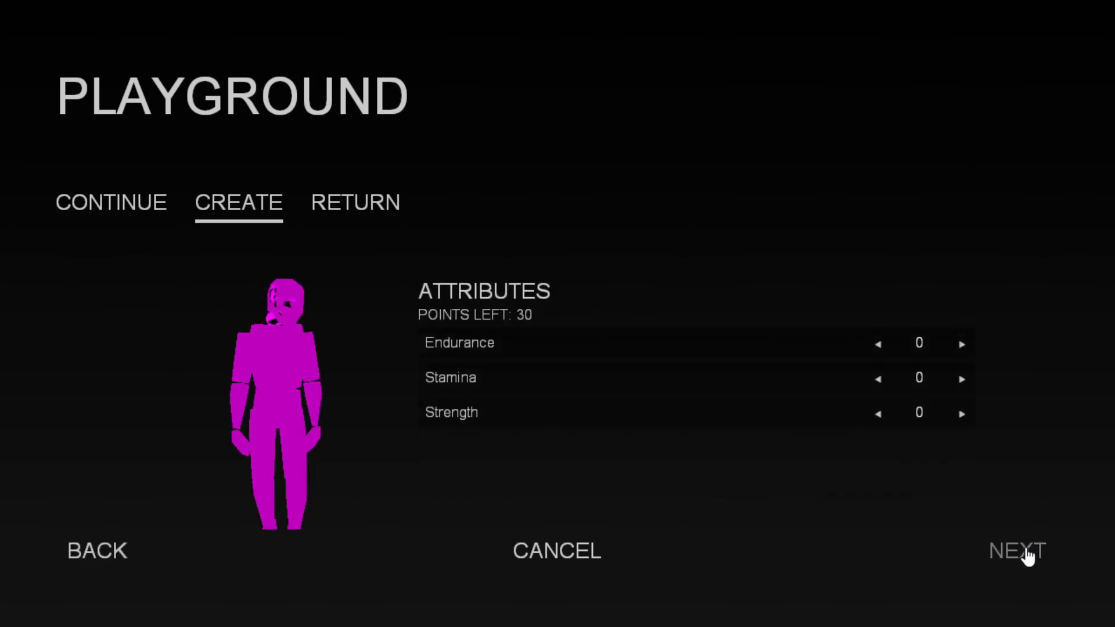
{"action": "left_click", "coordinate": [1017, 550]}
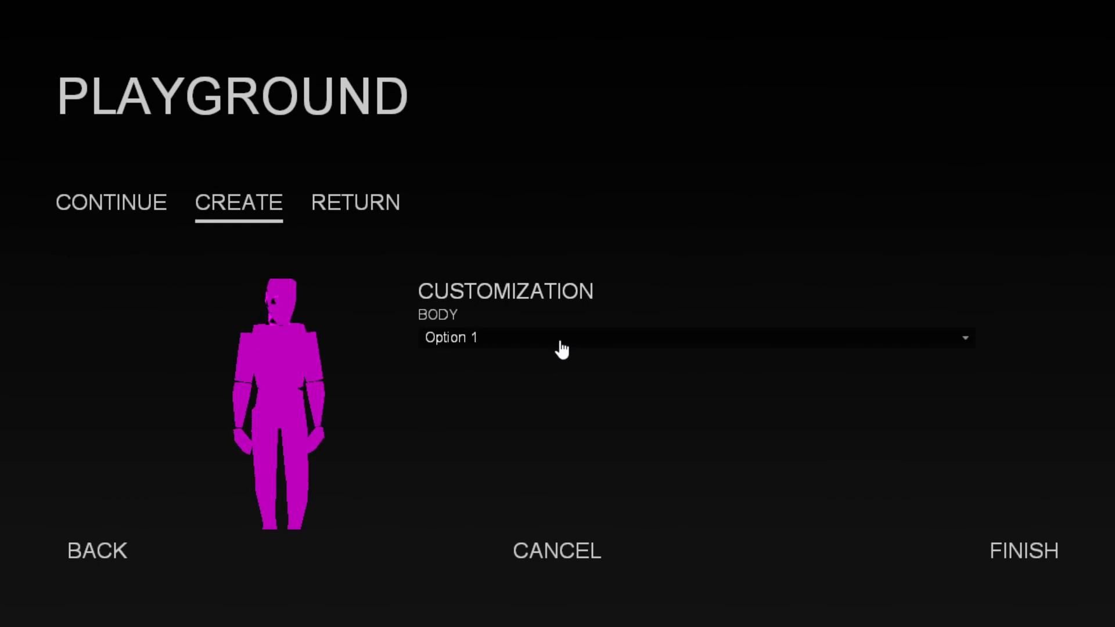
Step: Choose body Option 1 (Combine suit) and finish character creation to spawn
{"action": "left_click", "coordinate": [690, 337]}
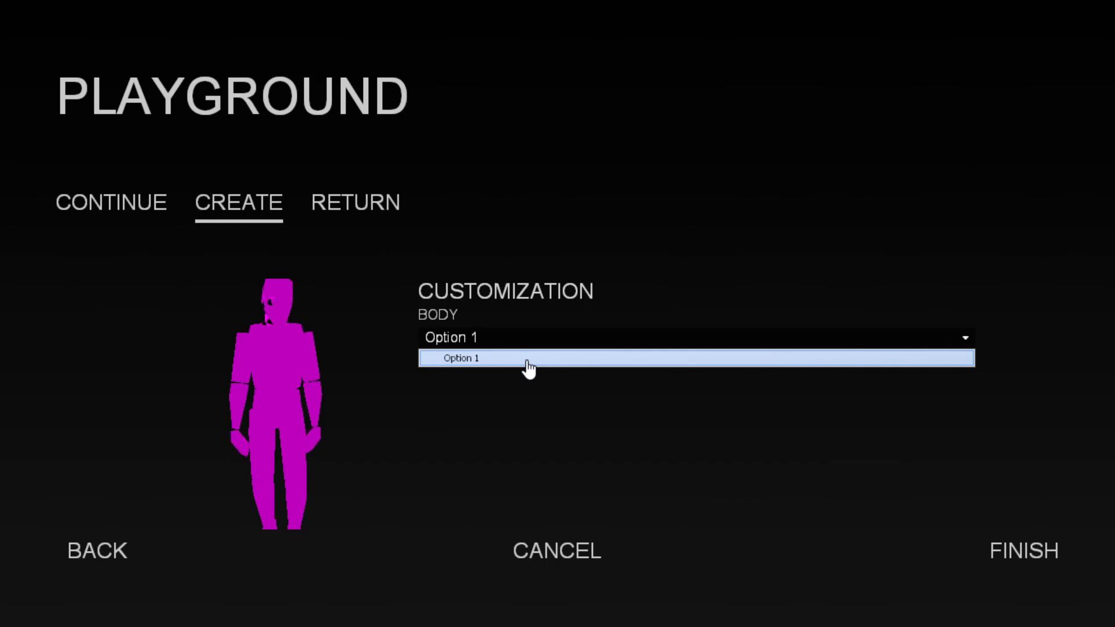
{"action": "left_click", "coordinate": [461, 358]}
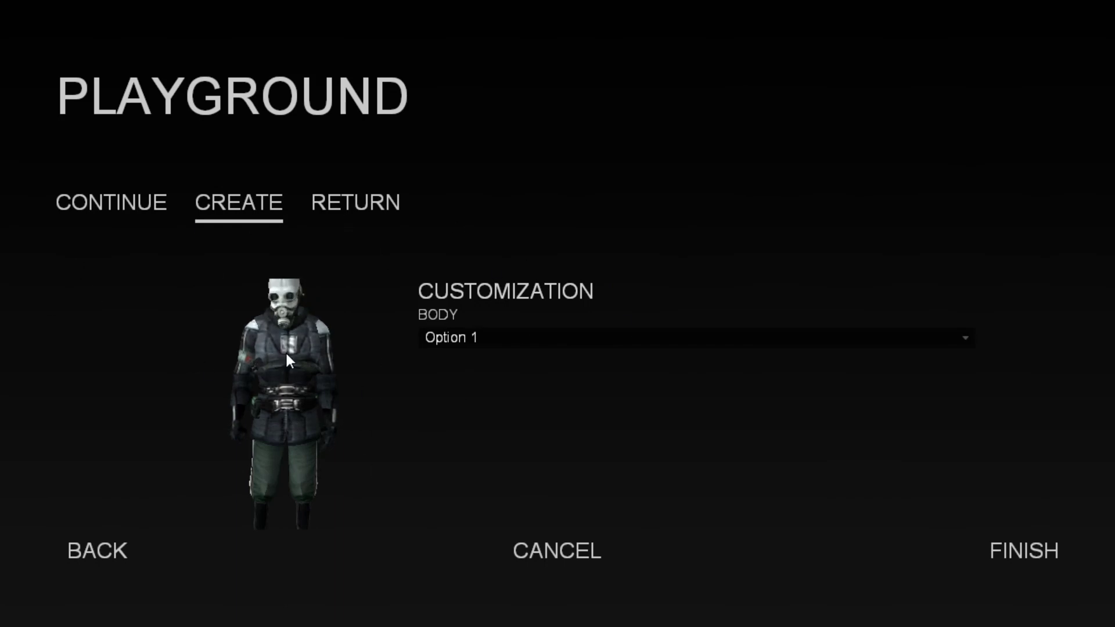
{"action": "left_click", "coordinate": [1023, 551]}
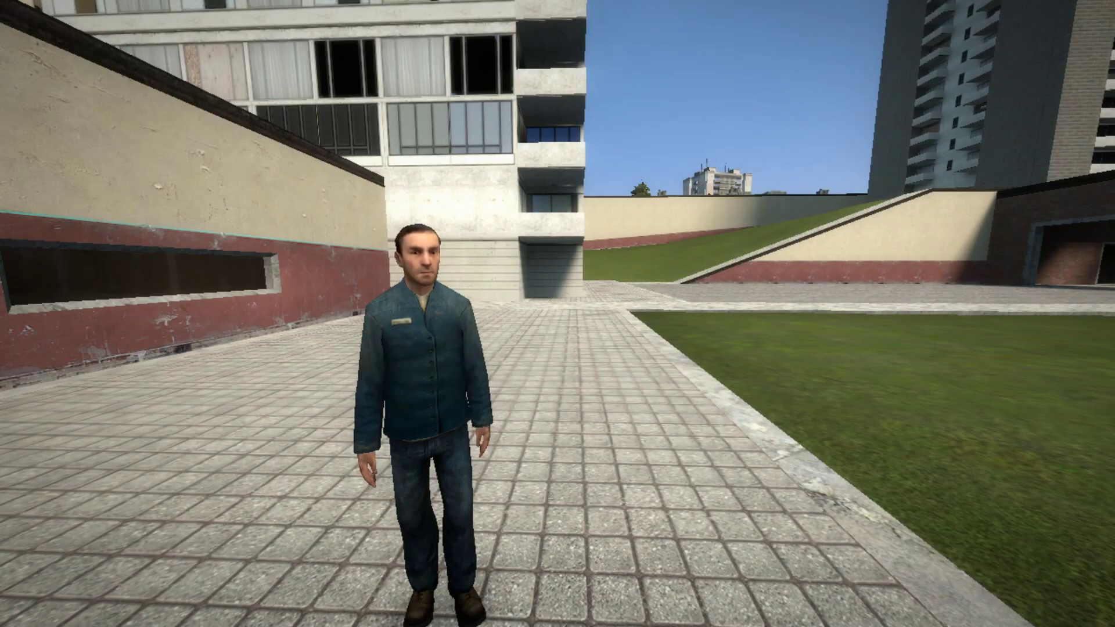